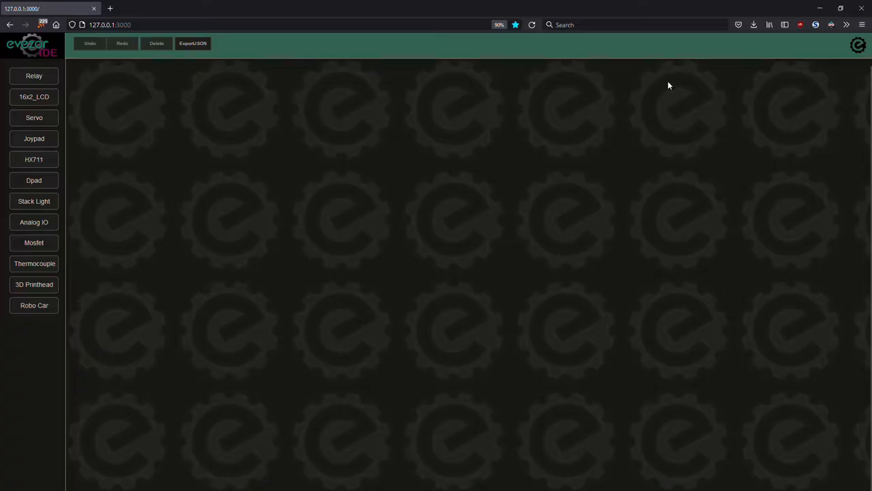
# Load the board network's control page at 10.203.136.58 in a fresh browser tab
pyautogui.click(212, 8)
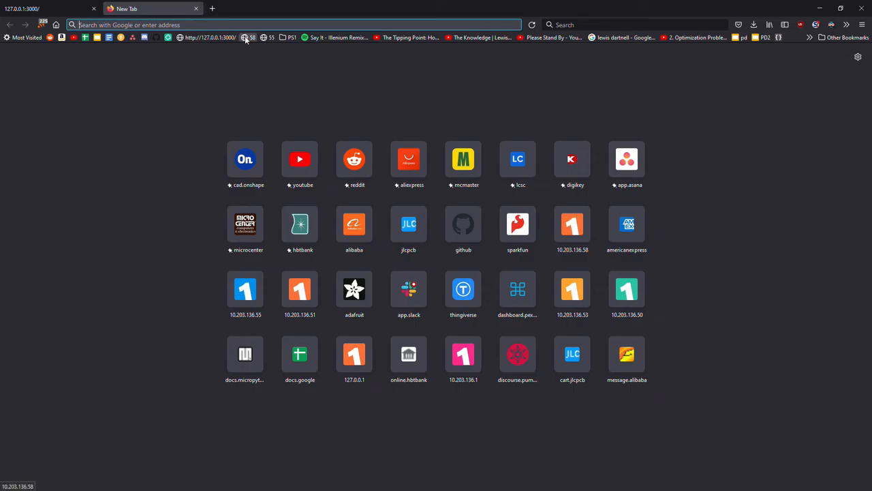
pyautogui.click(247, 38)
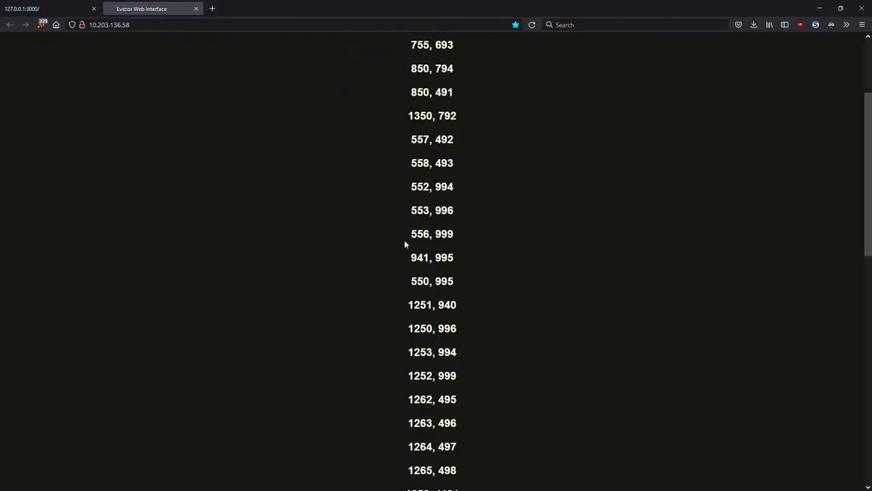
pyautogui.scroll(-3)
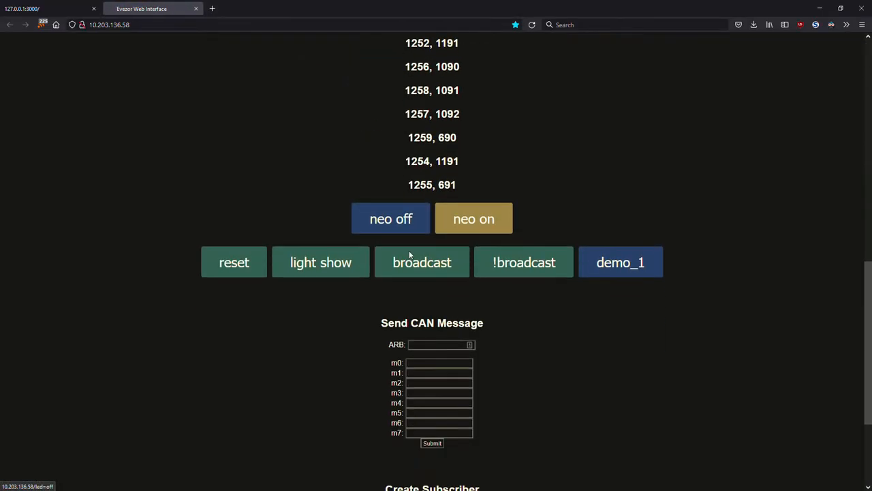
pyautogui.scroll(-3)
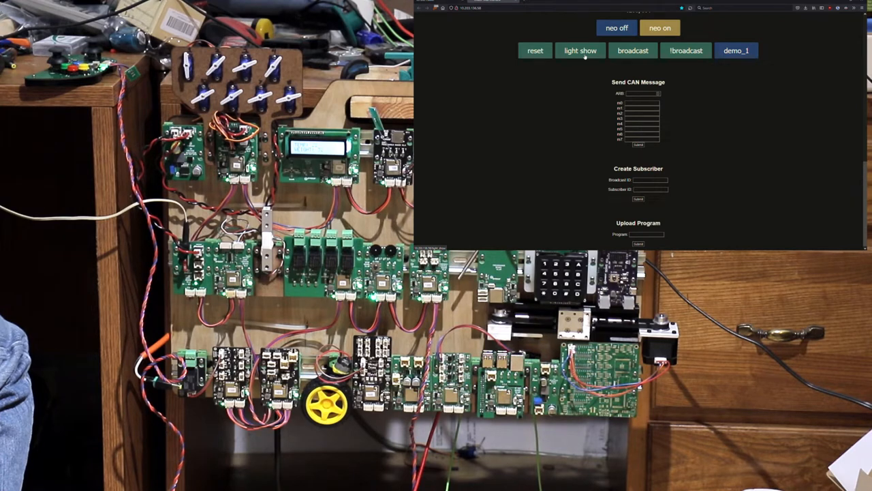
# Review the Evezor Web Interface connections list down to the program upload section
pyautogui.click(581, 51)
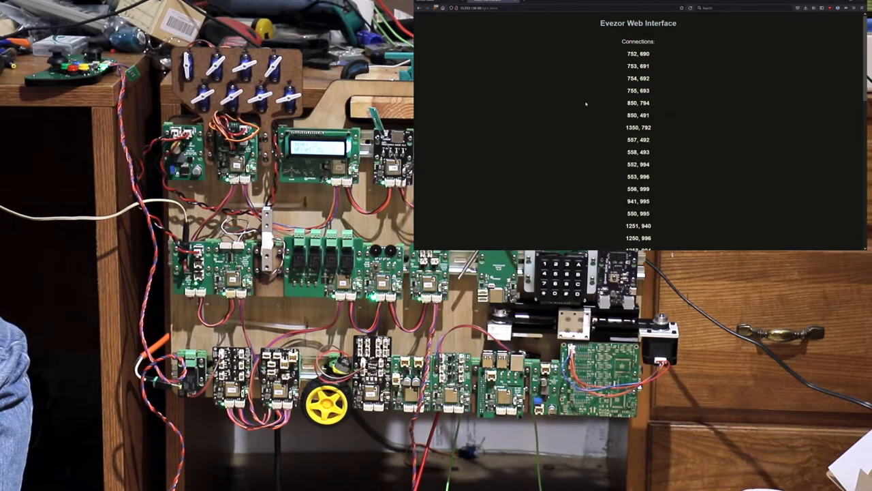
pyautogui.scroll(-3)
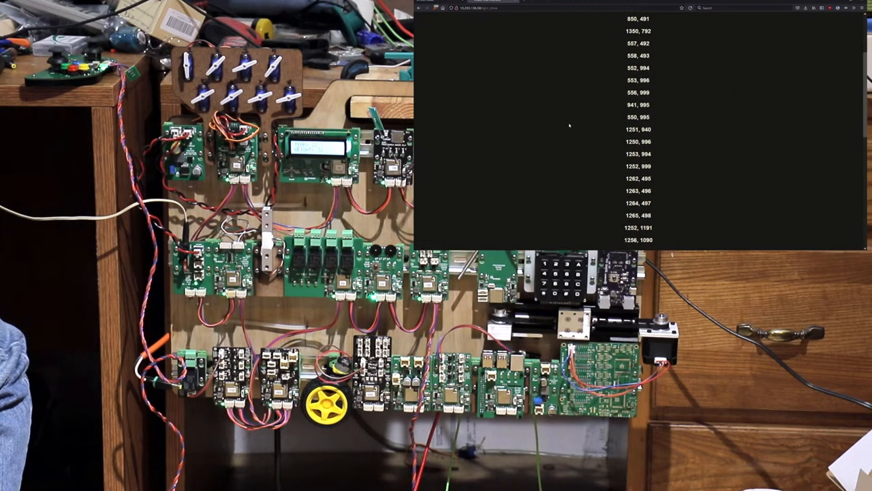
pyautogui.moveTo(571, 125)
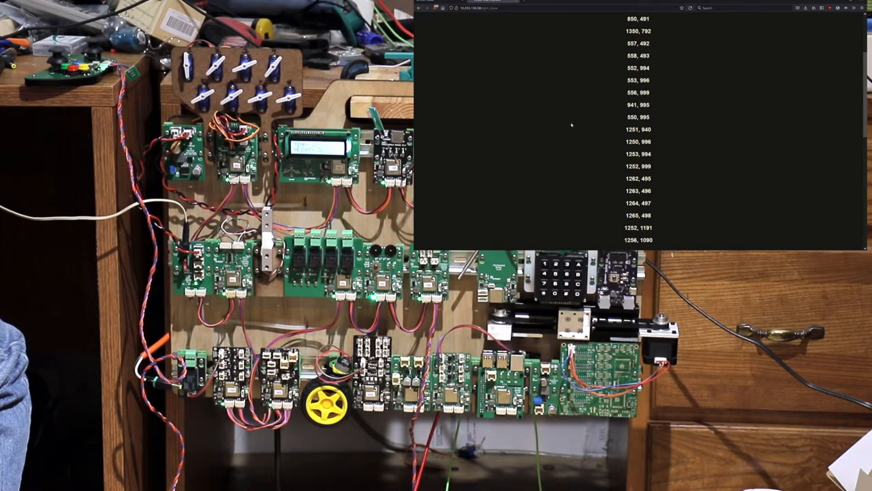
pyautogui.scroll(-3)
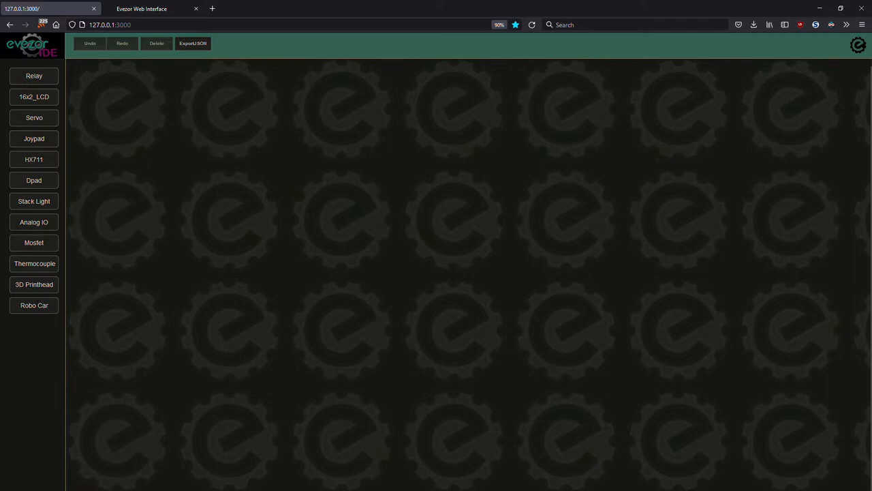
pyautogui.moveTo(67, 140)
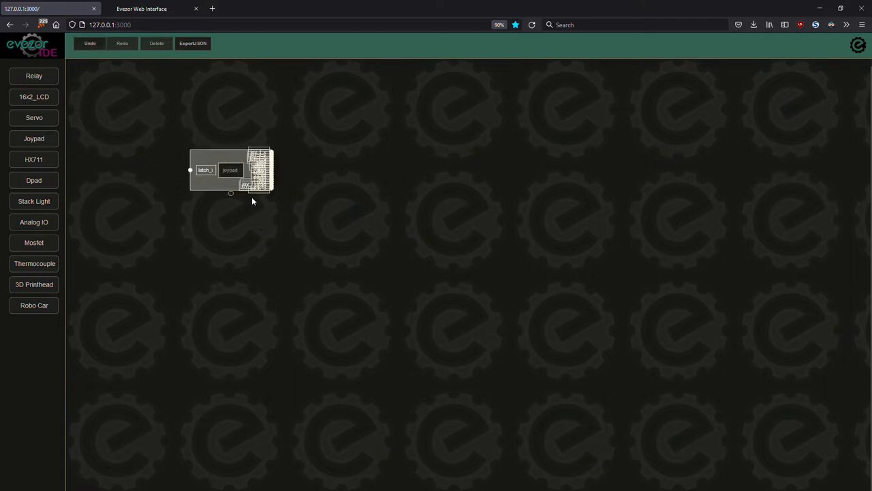
# Enlarge the joypad block, then add a servo board, enlarged and positioned to the right
pyautogui.moveTo(228, 169); pyautogui.dragTo(204, 166)
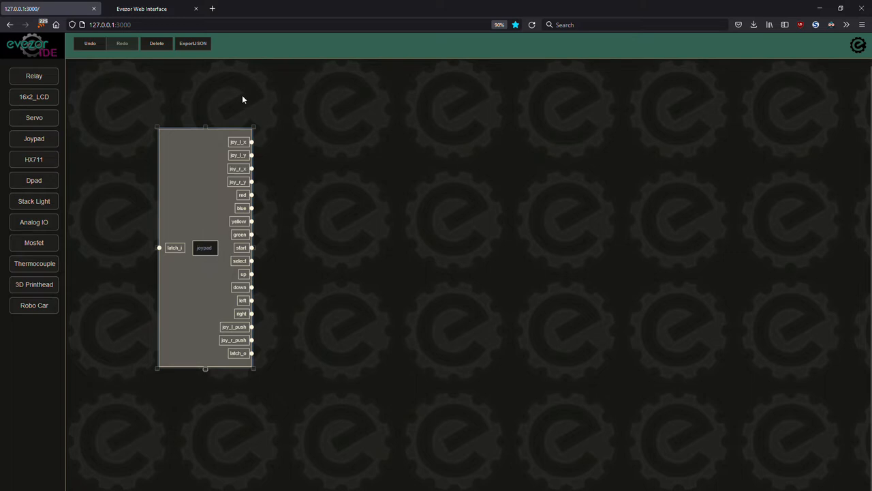
pyautogui.moveTo(330, 330)
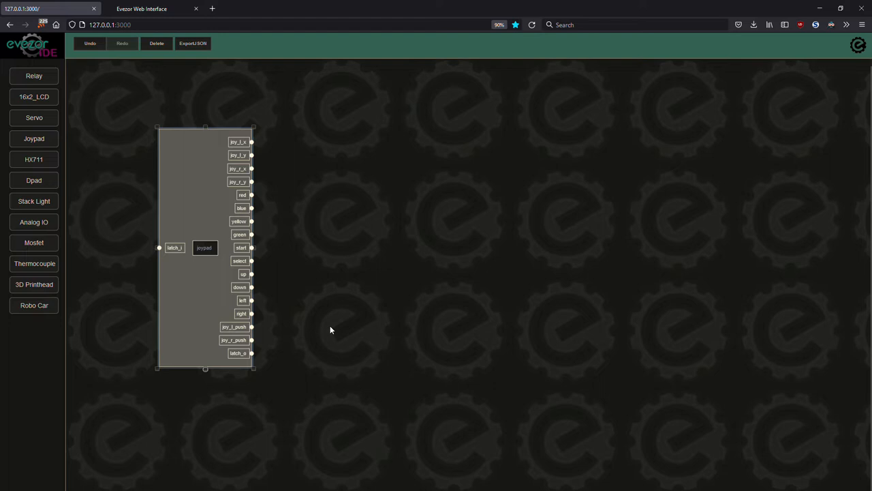
pyautogui.click(33, 117)
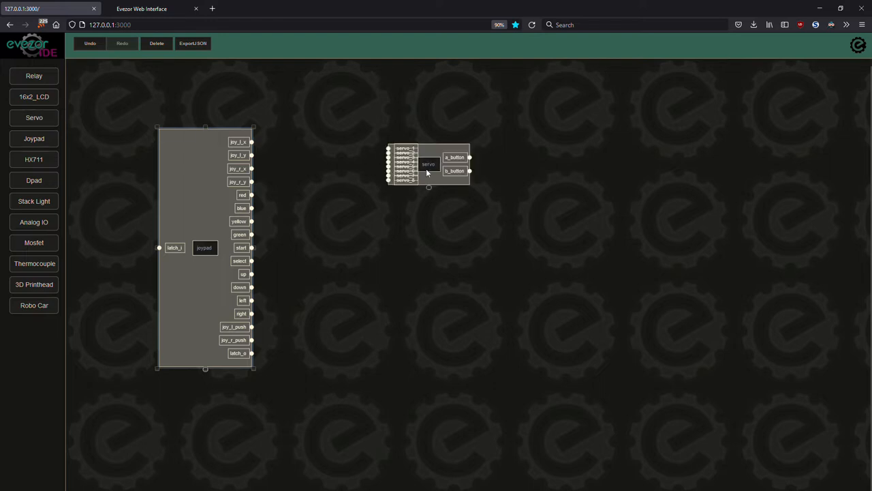
pyautogui.moveTo(428, 188); pyautogui.dragTo(507, 279)
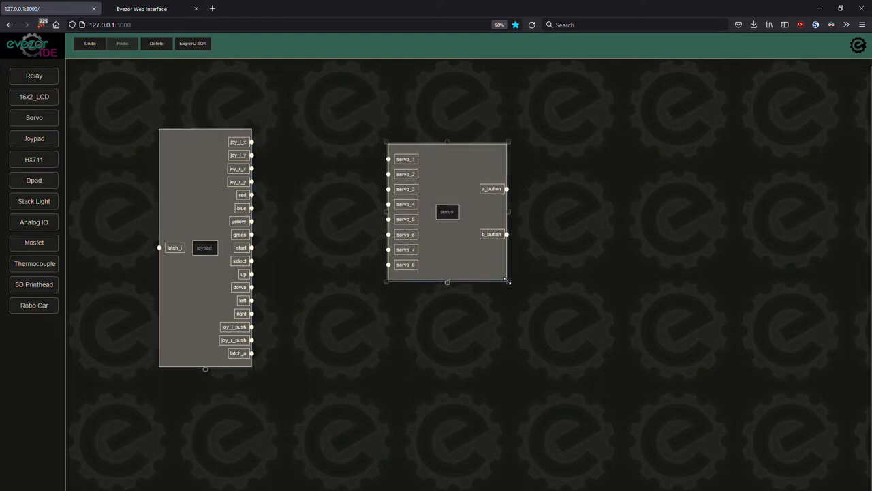
pyautogui.moveTo(447, 211); pyautogui.dragTo(488, 177)
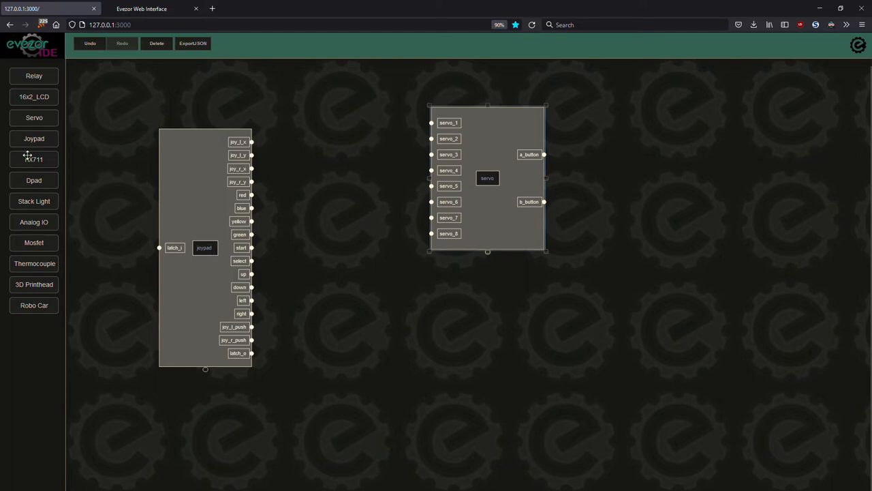
pyautogui.moveTo(43, 201)
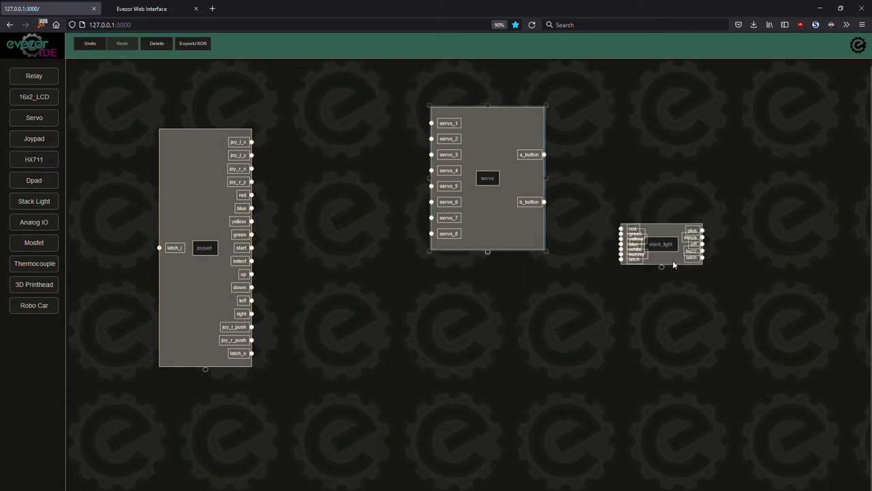
# Enlarge the stack light block to show its pins and add a mosfet board
pyautogui.moveTo(702, 261); pyautogui.dragTo(725, 346)
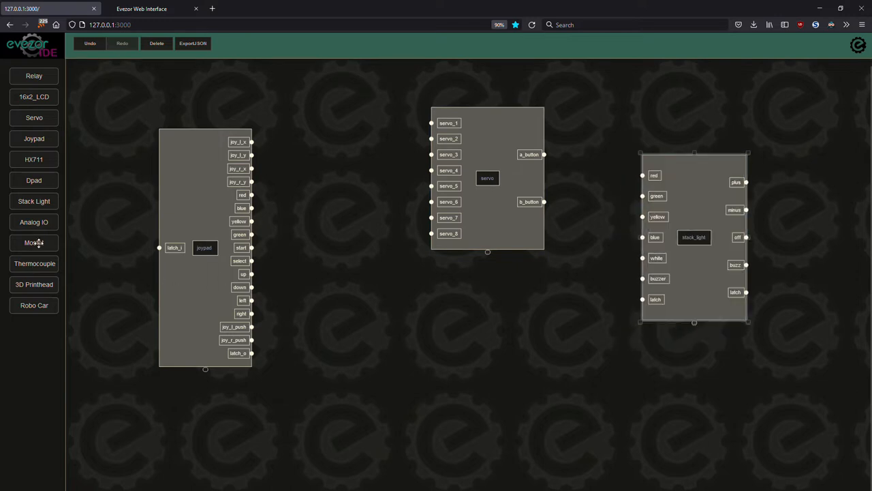
pyautogui.click(32, 243)
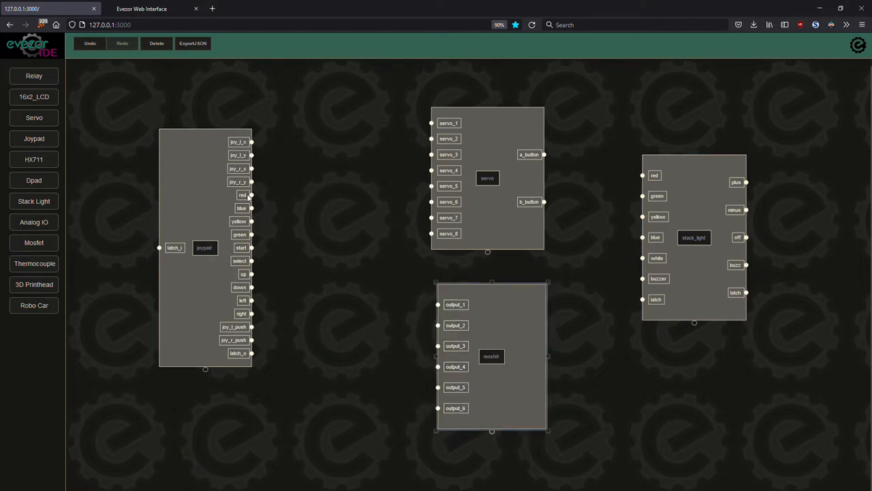
# Wire a joypad axis to a mosfet output and a colour button to a servo channel
pyautogui.moveTo(237, 142); pyautogui.dragTo(360, 339)
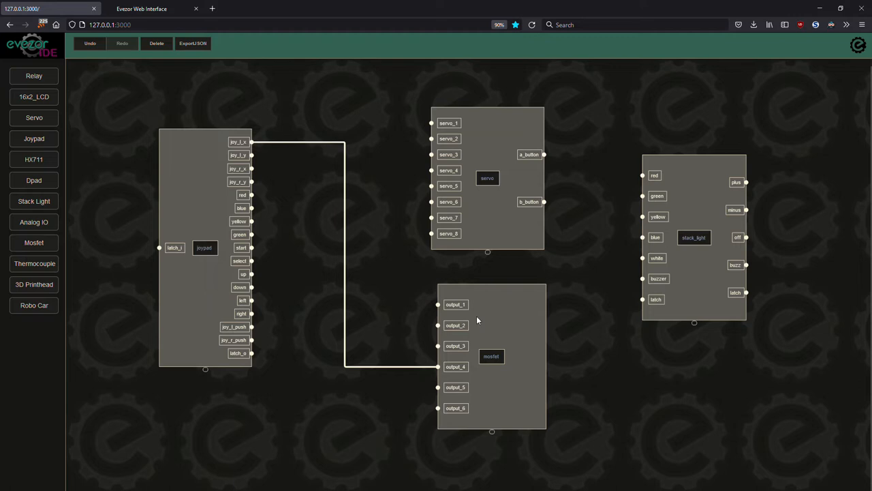
pyautogui.moveTo(266, 232)
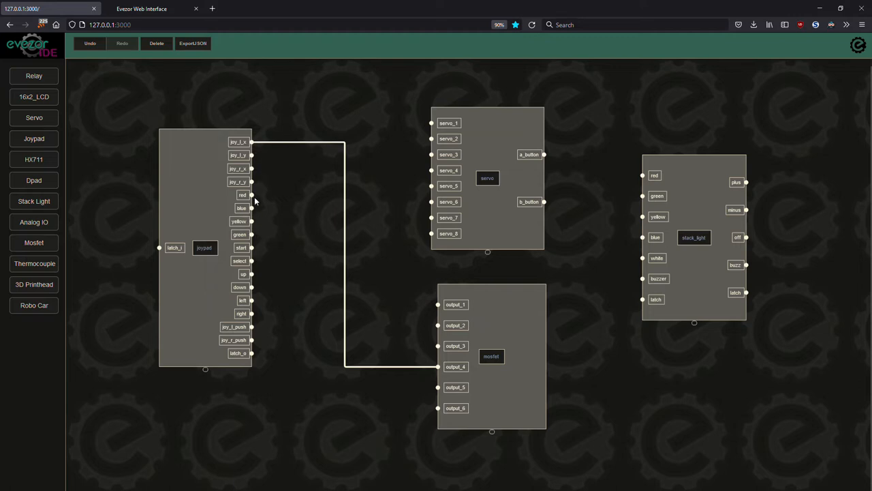
pyautogui.moveTo(242, 195); pyautogui.dragTo(619, 179)
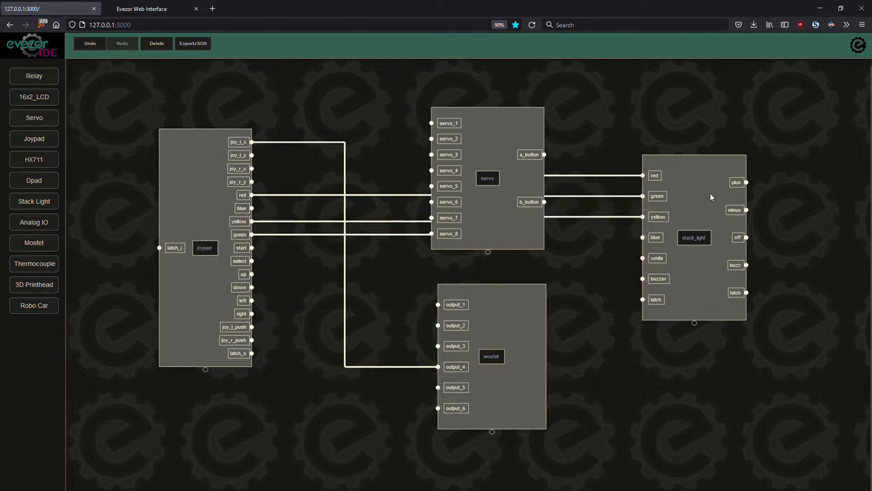
pyautogui.click(858, 45)
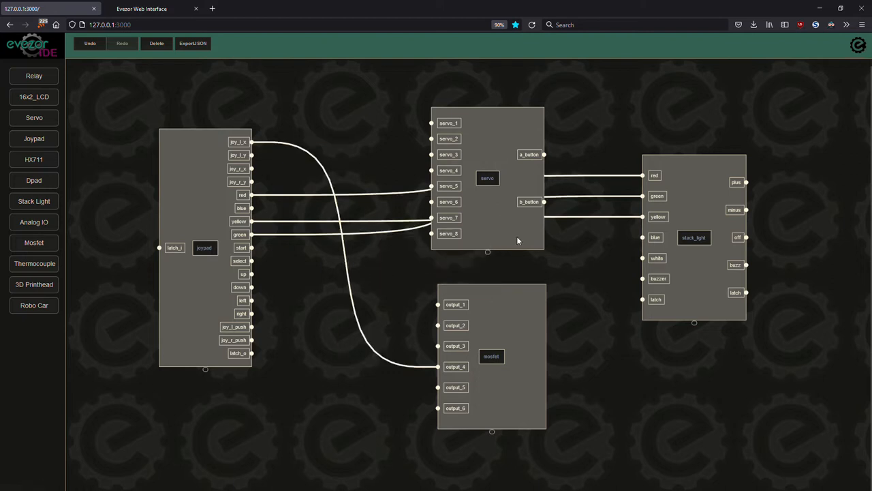
# Wire a joypad colour button to the stack light and the second axis to a servo channel
pyautogui.moveTo(488, 177); pyautogui.dragTo(657, 411)
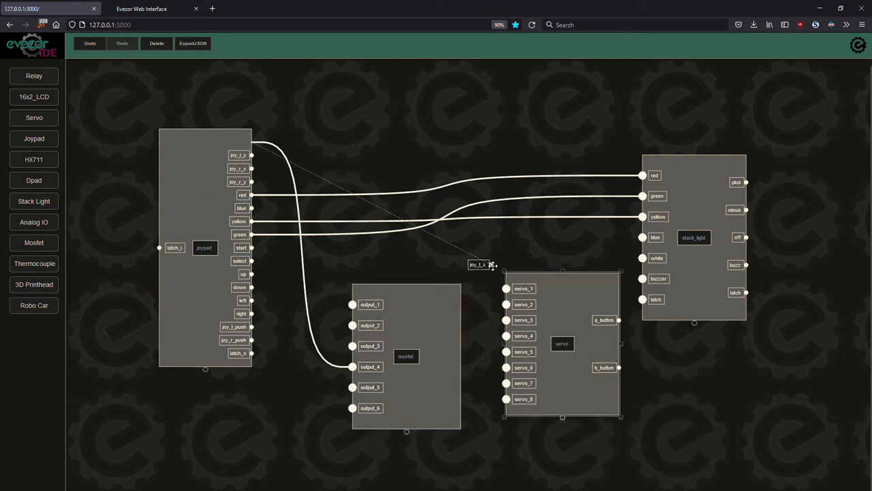
pyautogui.moveTo(483, 264); pyautogui.dragTo(238, 142)
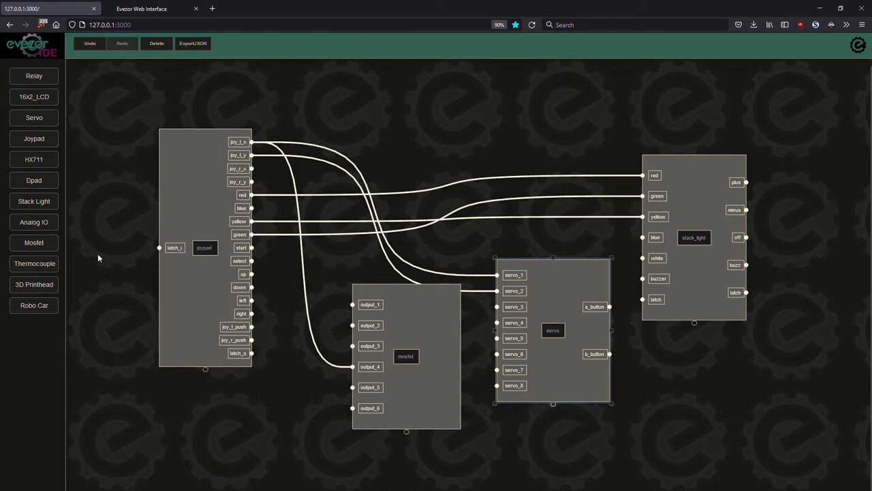
pyautogui.moveTo(357, 270)
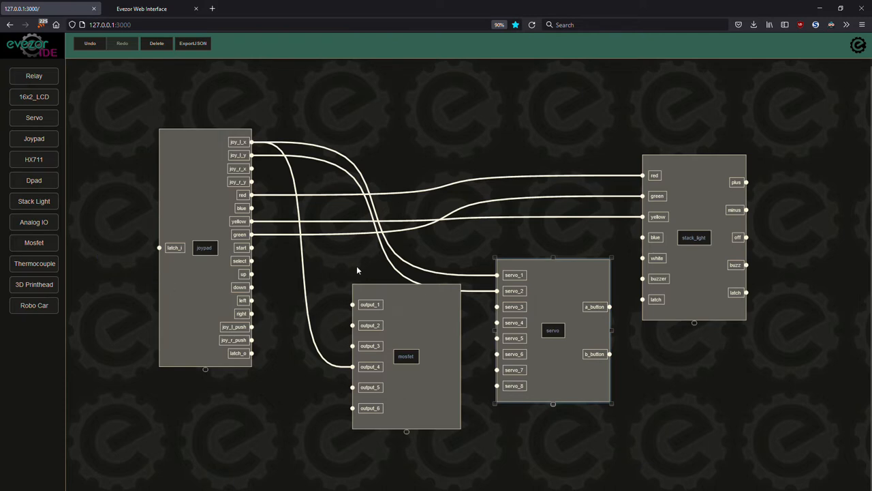
pyautogui.moveTo(273, 263)
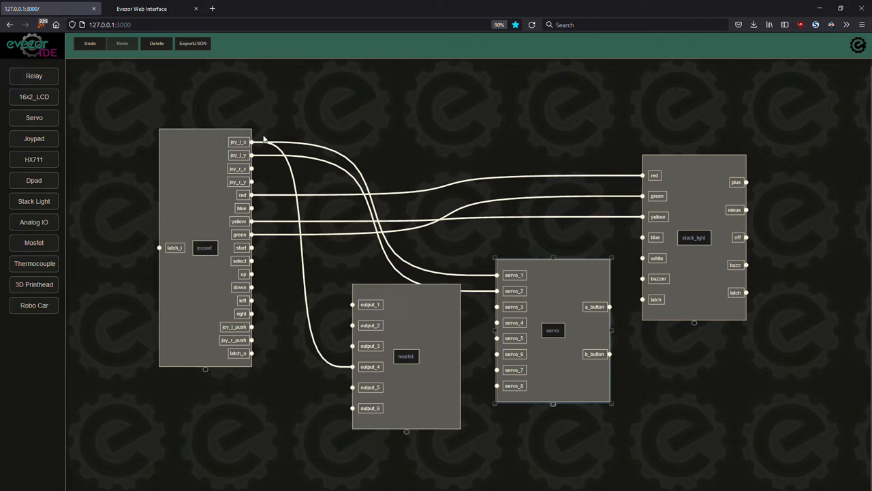
pyautogui.moveTo(433, 250)
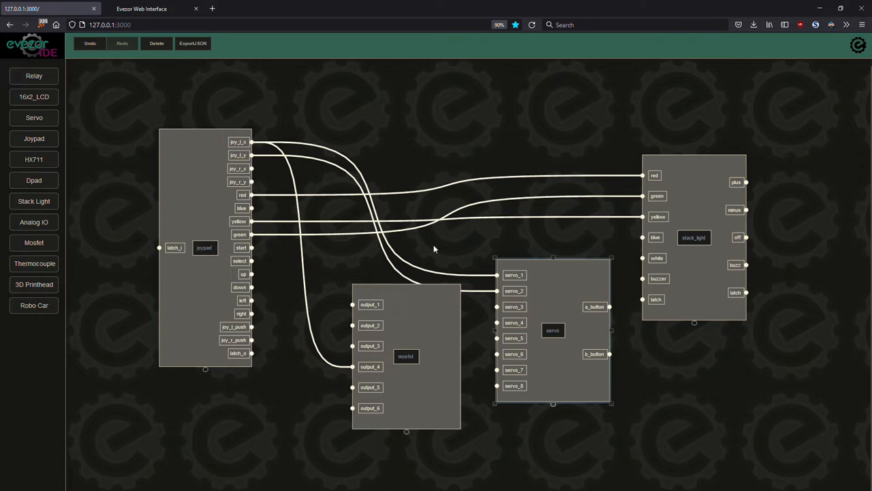
# Export the node graph with ExportJSON and save it to disk as map.json
pyautogui.click(192, 43)
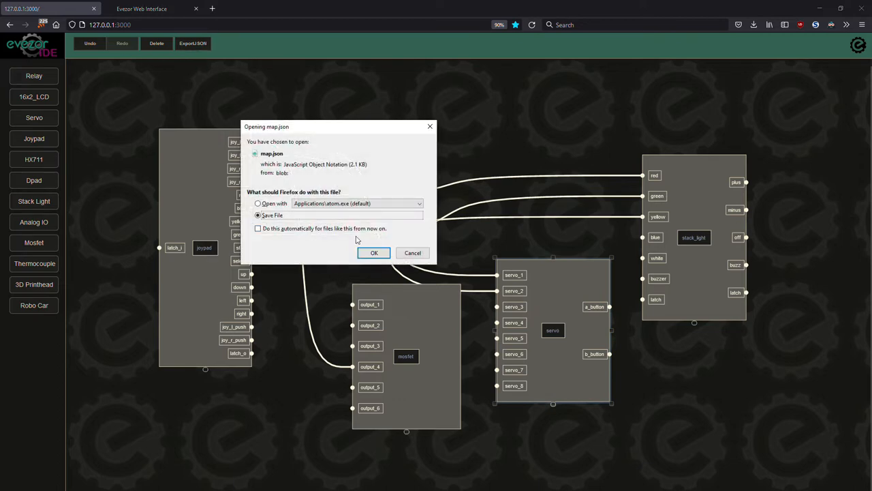
pyautogui.click(373, 252)
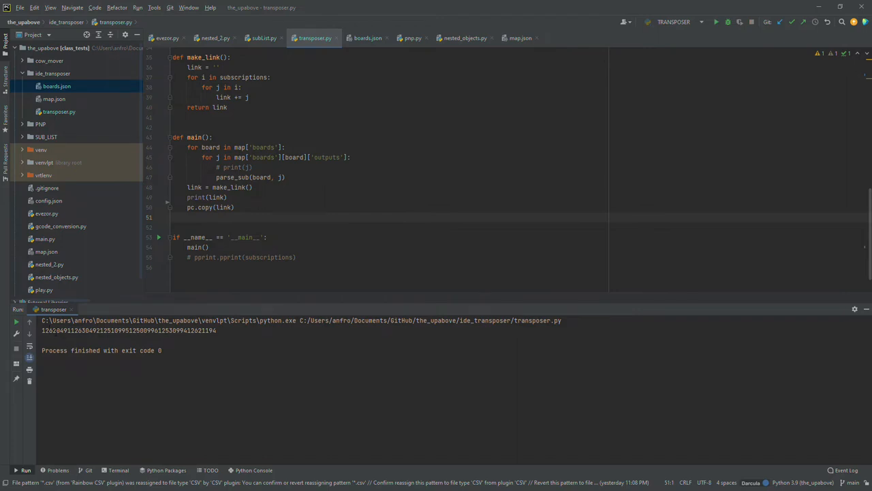
pyautogui.click(193, 5)
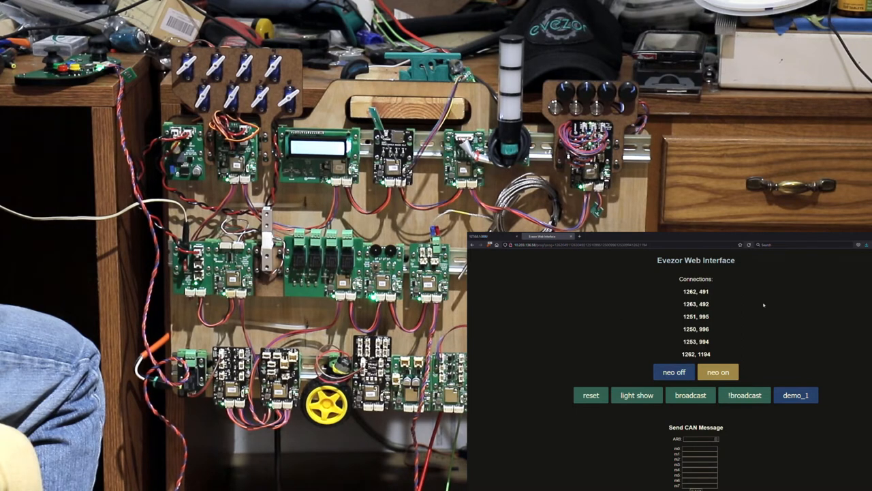
# Broadcast the uploaded program to the connected boards on the rig
pyautogui.click(690, 395)
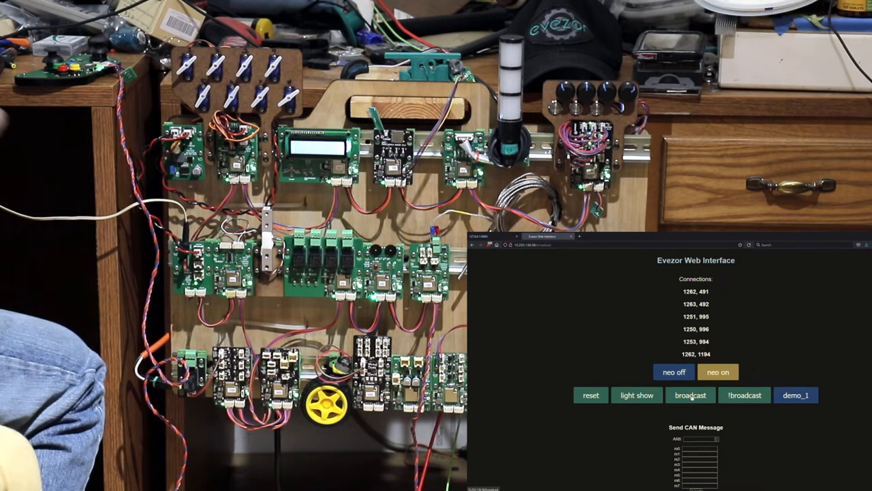